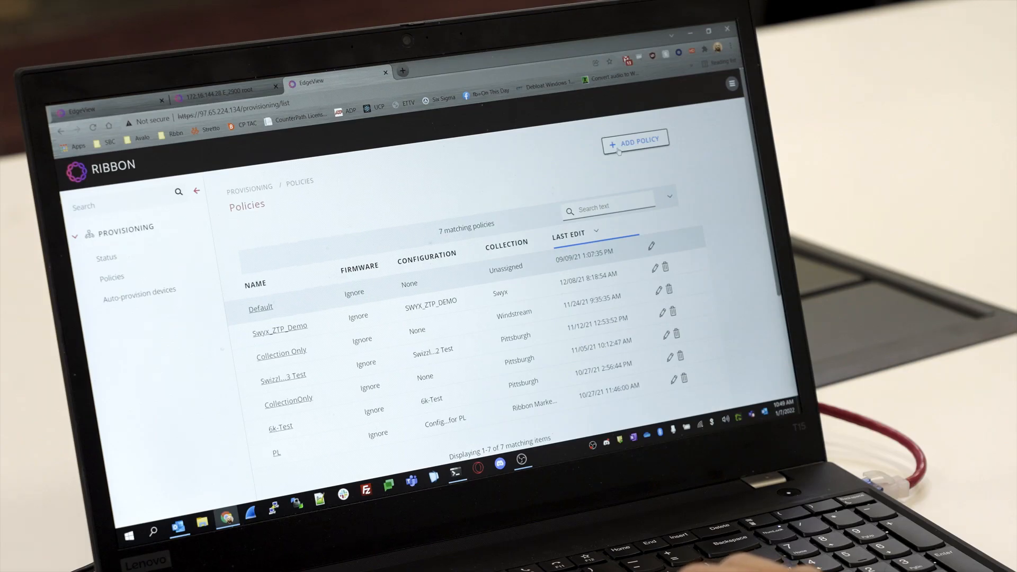
Add a policy named Ribbon Test and expand its Network Settings parameters
click(634, 139)
text(Ribbon Test)
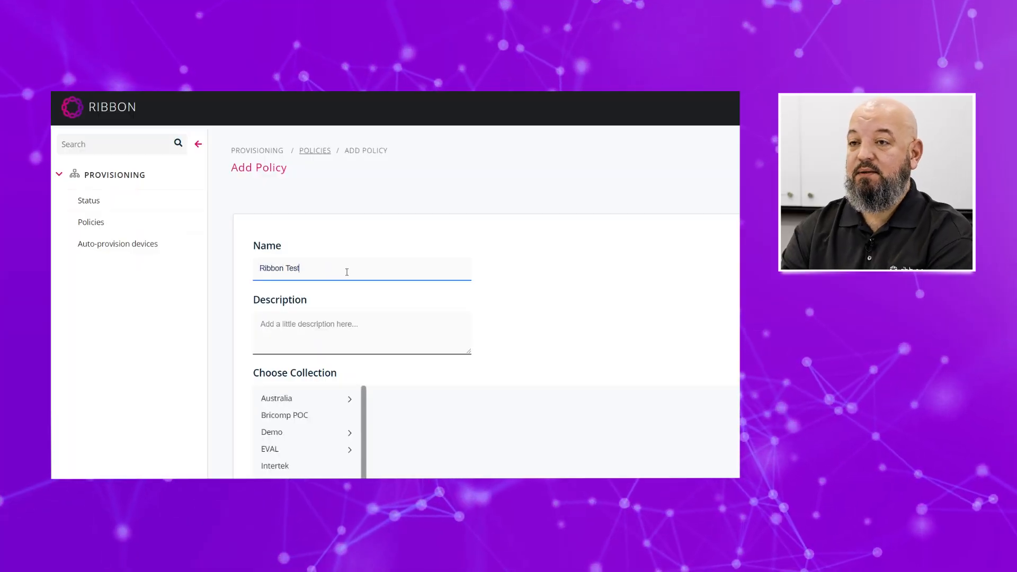
scroll(down, 3)
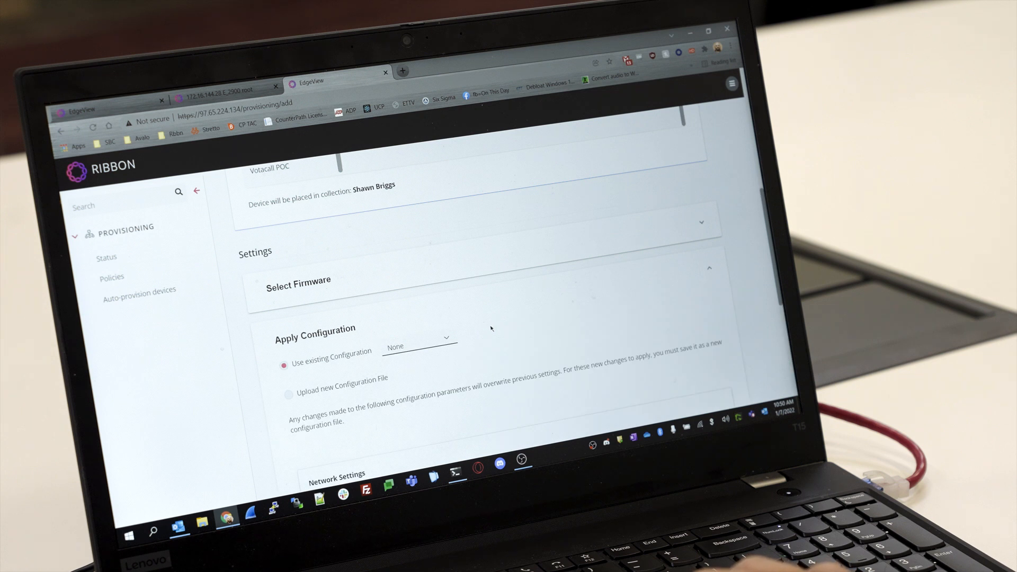
scroll(down, 3)
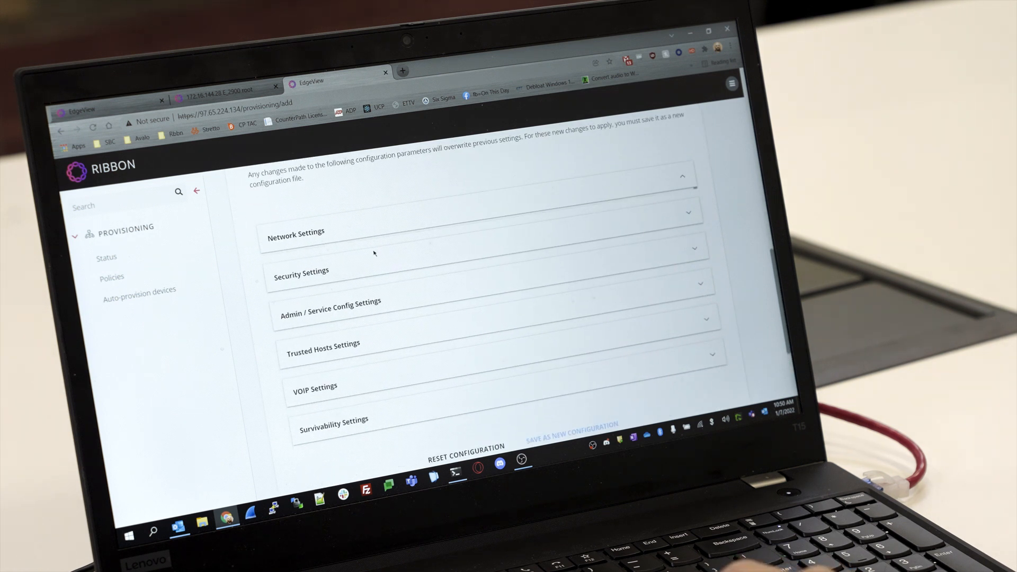
click(296, 232)
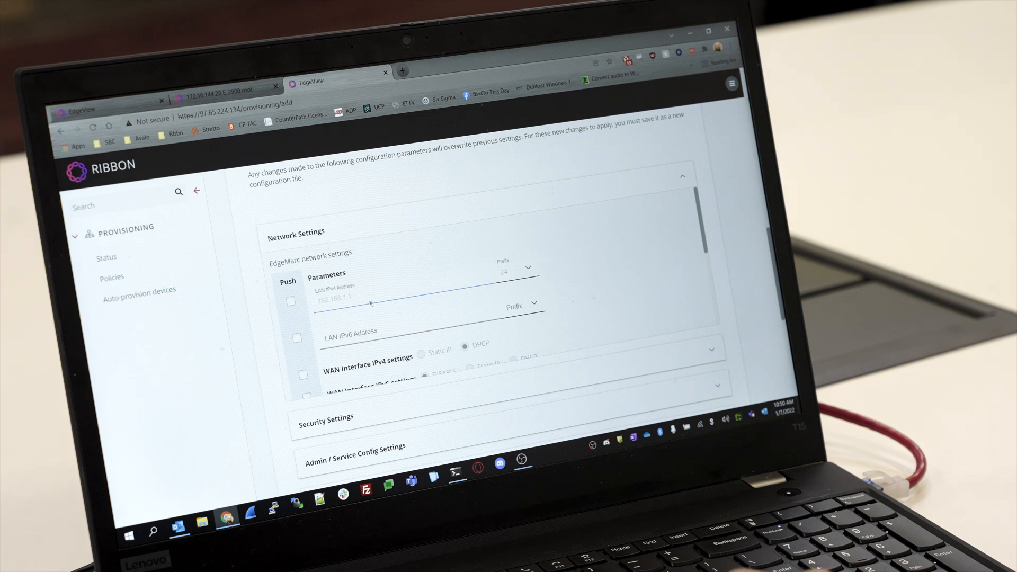
mouse_move(370, 301)
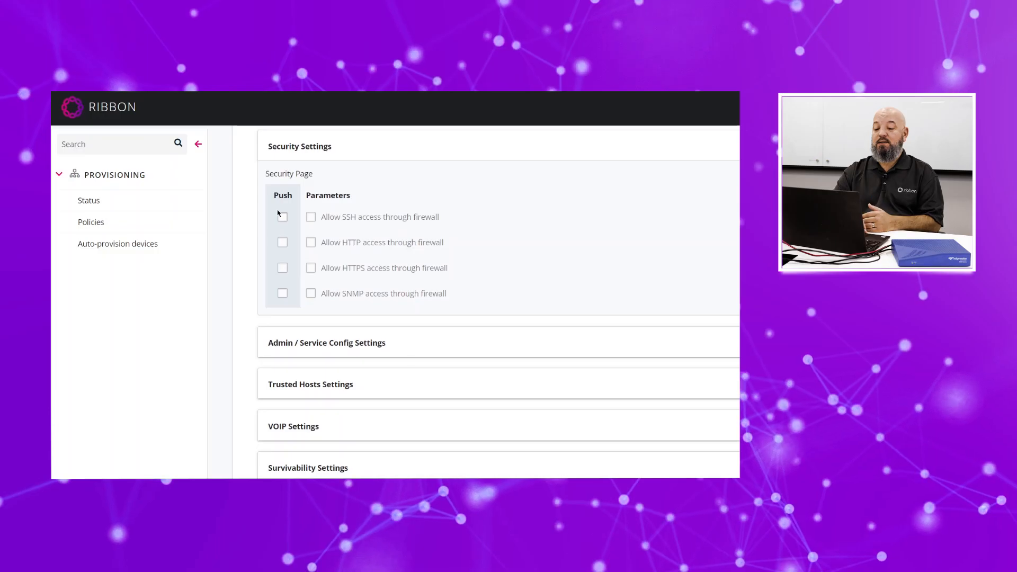
Push and allow SSH firewall access, and push MOS scoring under Admin / Service Config Settings
click(283, 216)
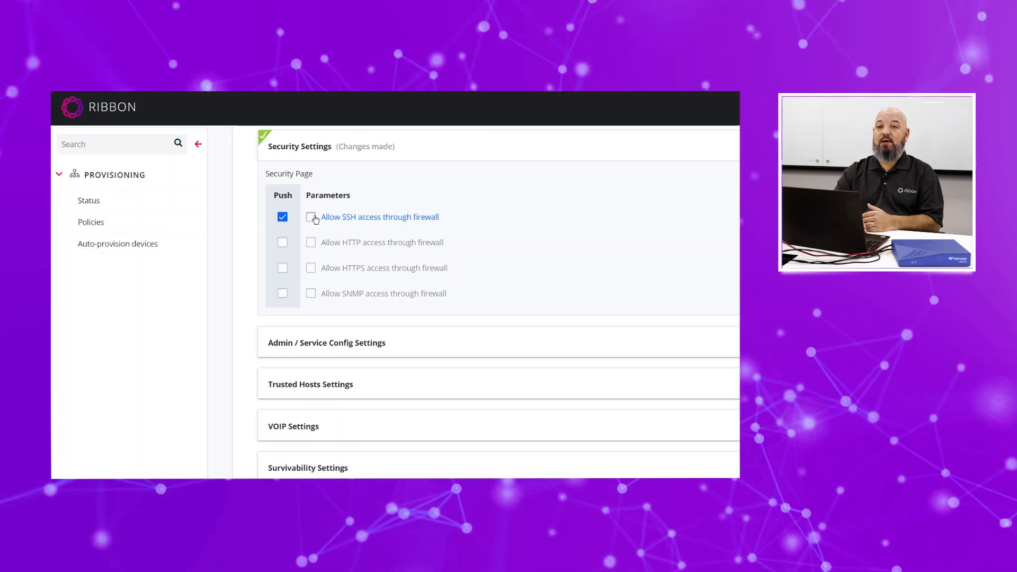
click(311, 216)
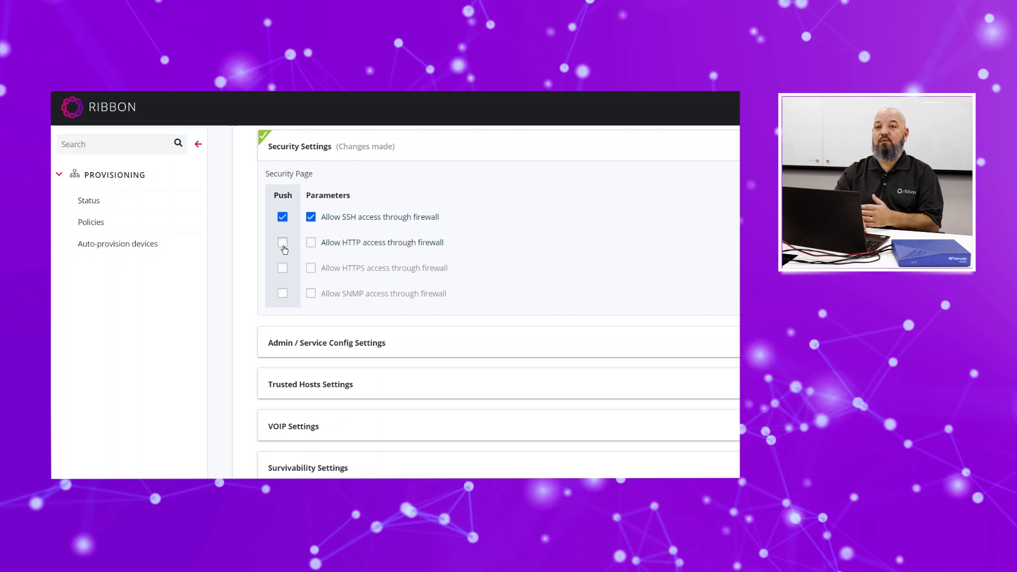
scroll(down, 3)
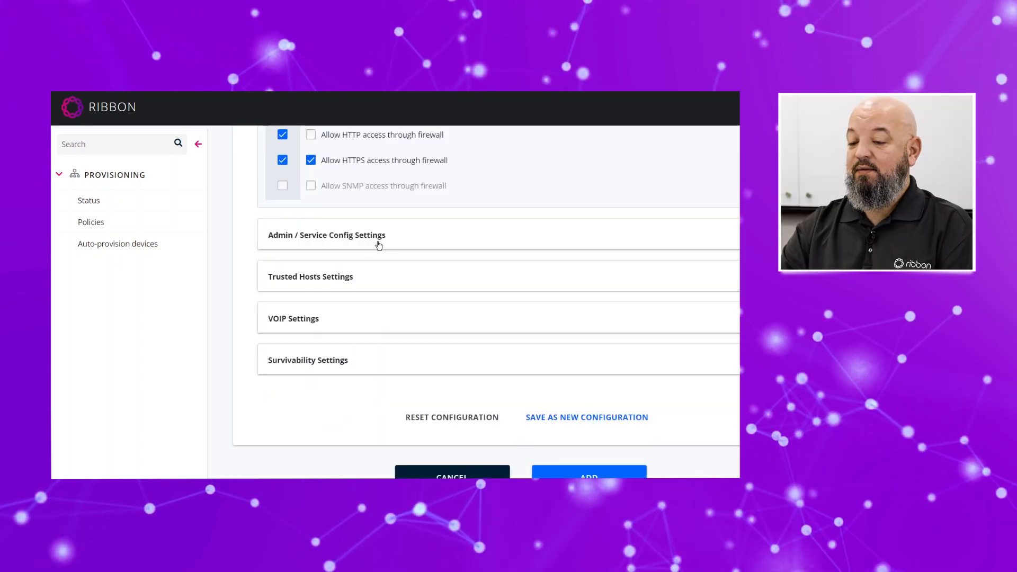
click(326, 235)
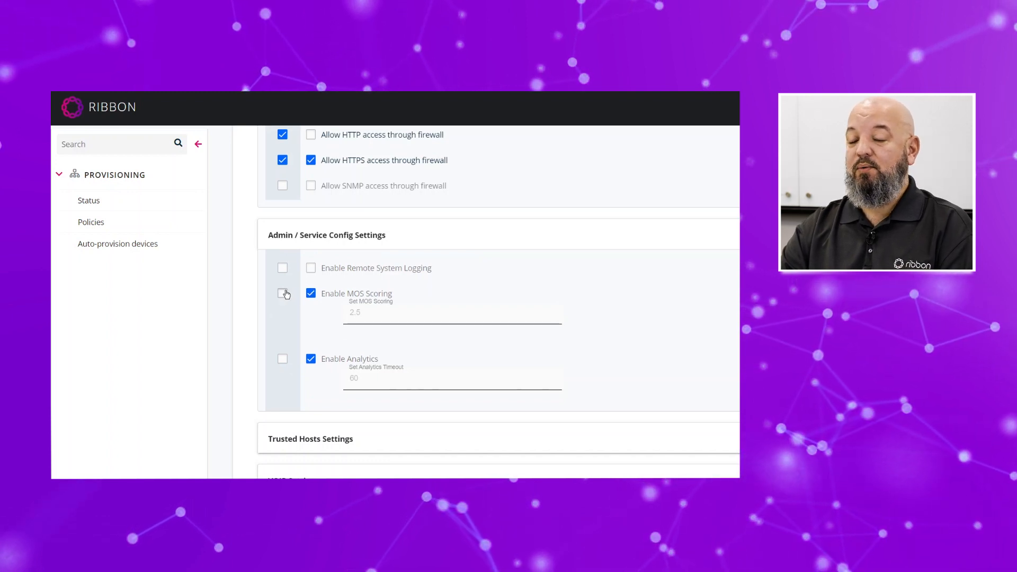
click(282, 293)
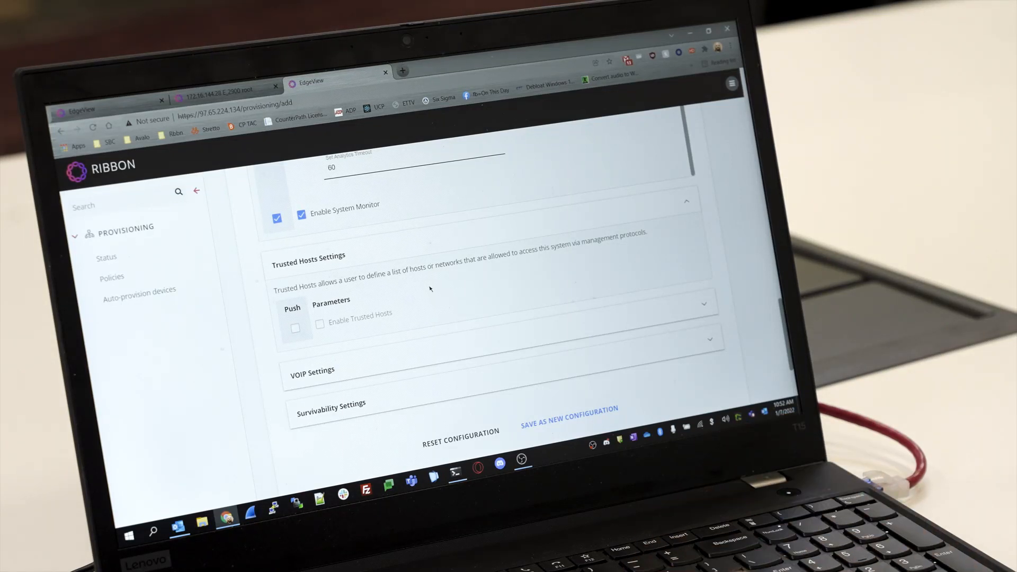
Push the survivability error code setting with value 402
scroll(down, 3)
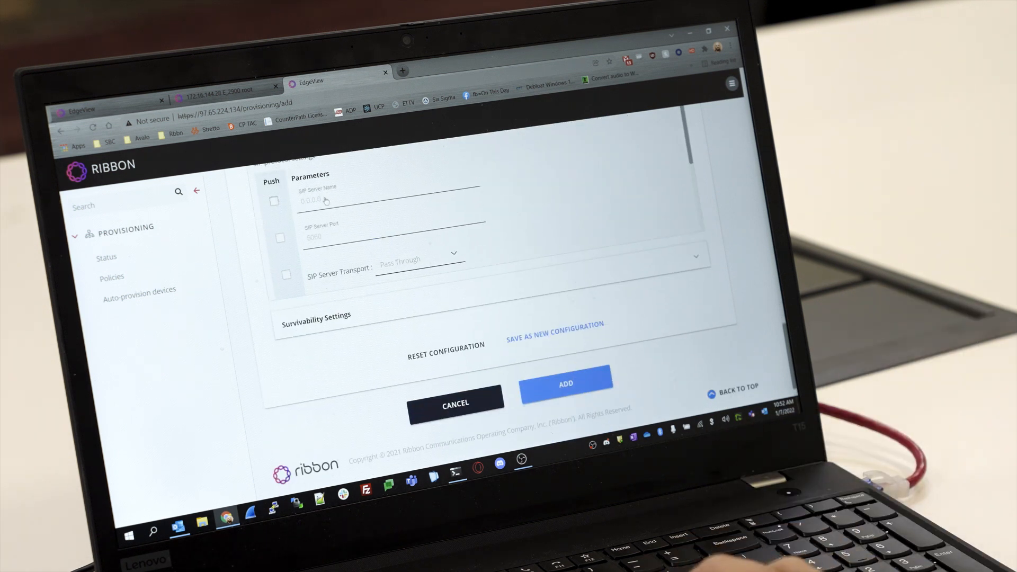
click(274, 200)
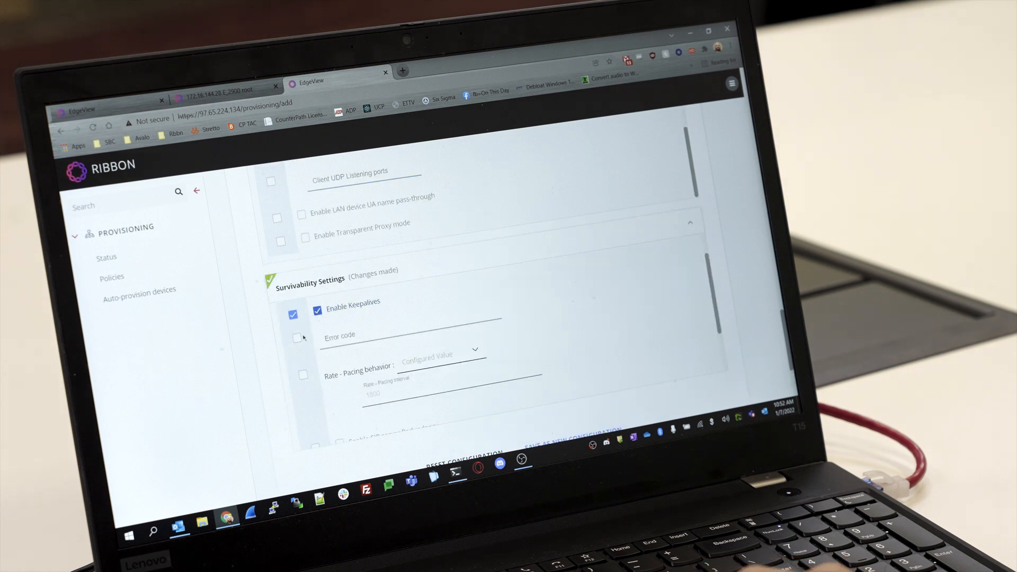
click(297, 338)
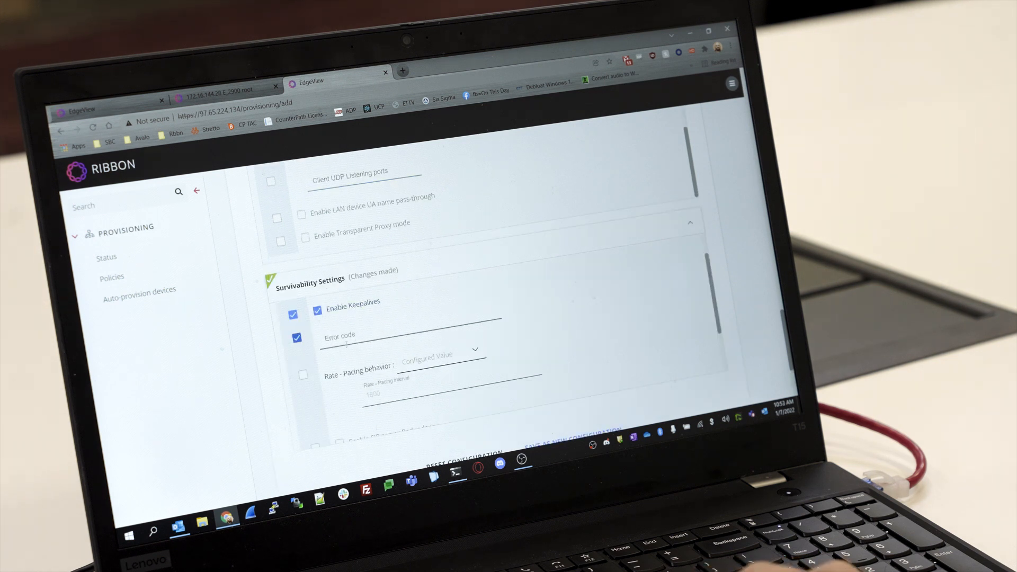
click(389, 334)
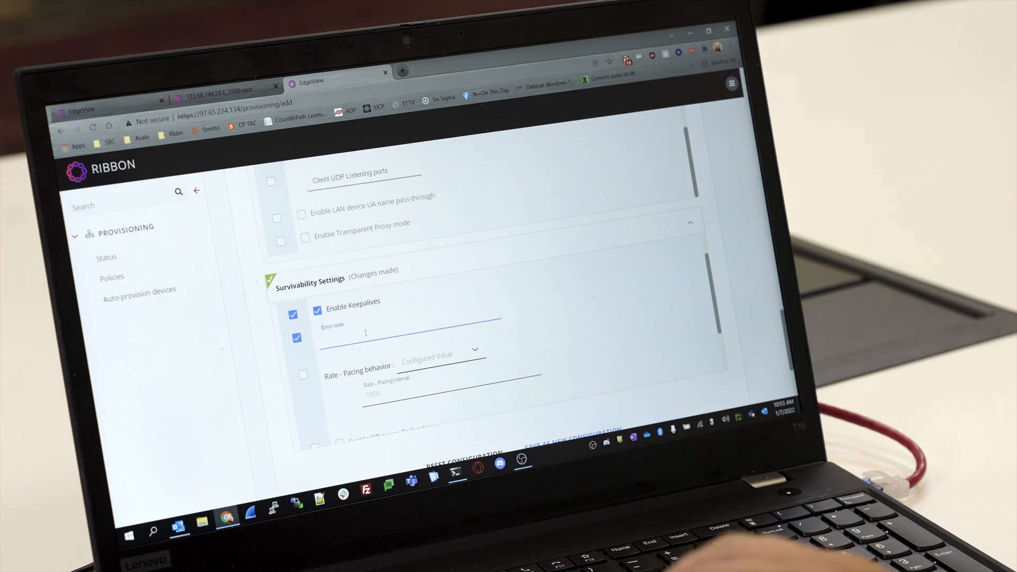
text(402)
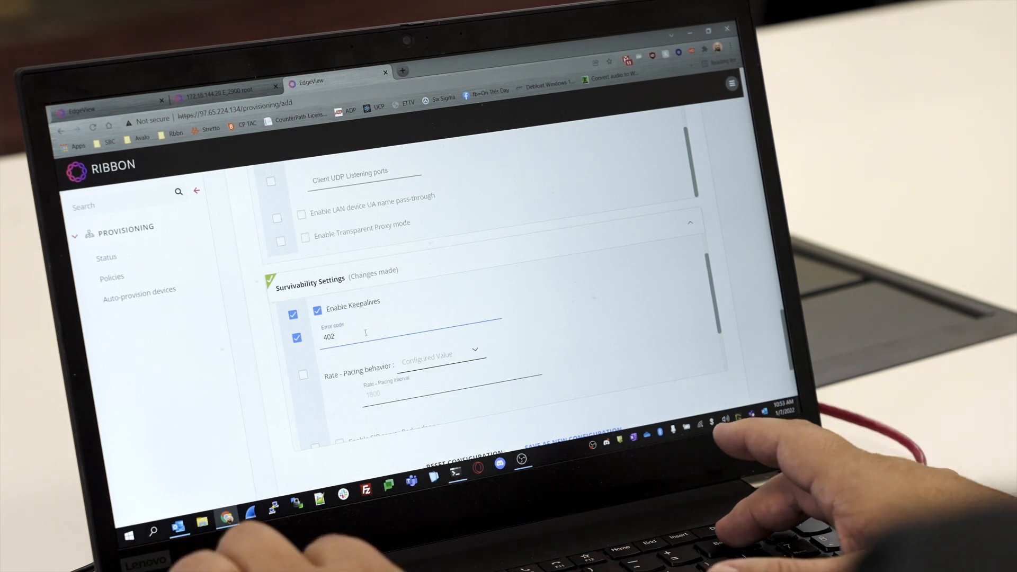
Push SIP server redundancy and phone expires override settings
scroll(down, 3)
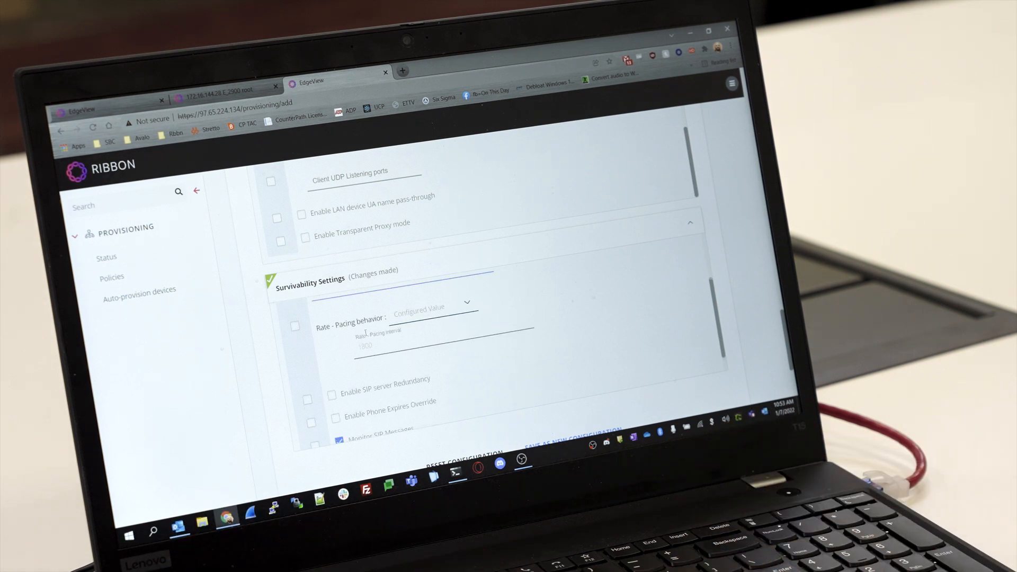
click(332, 379)
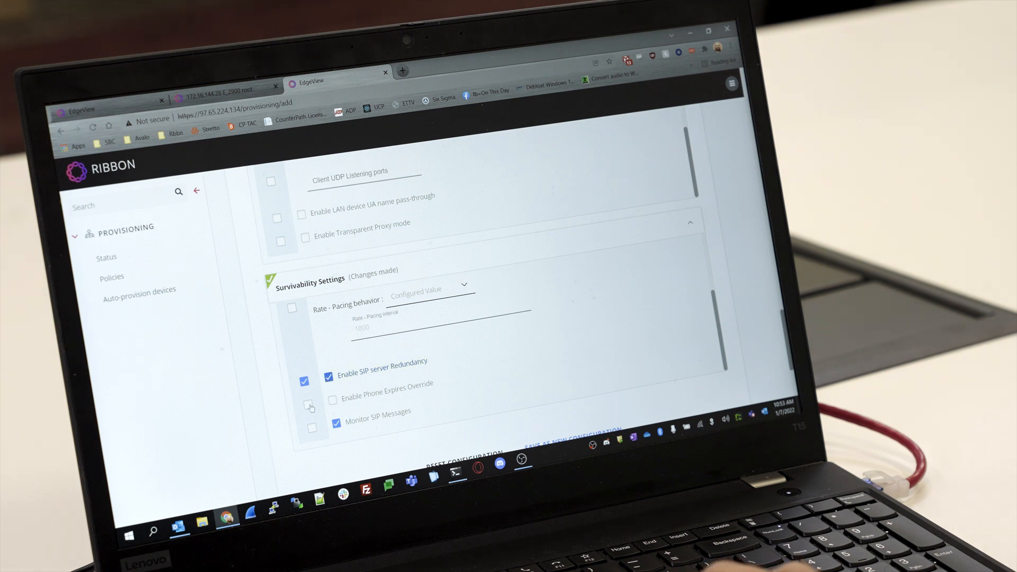
click(111, 277)
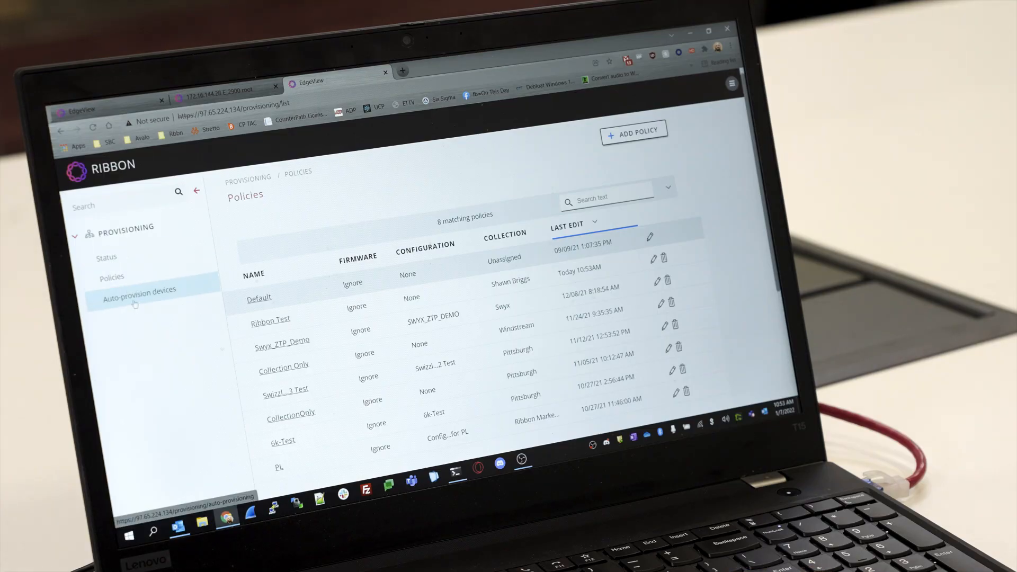
Auto-provision the 2900E device with the Ribbon Test policy and dismiss the success message
click(139, 290)
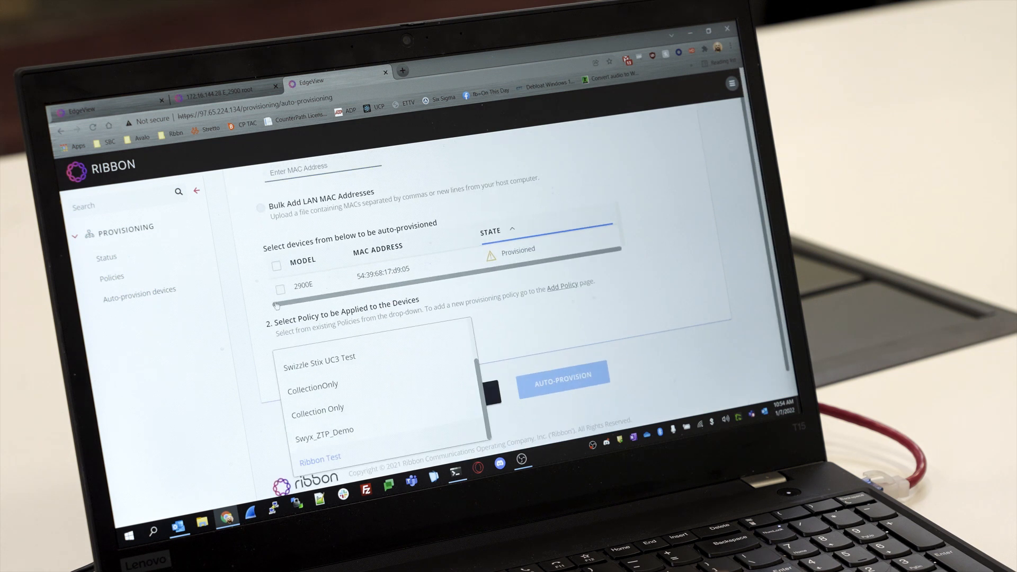
click(321, 457)
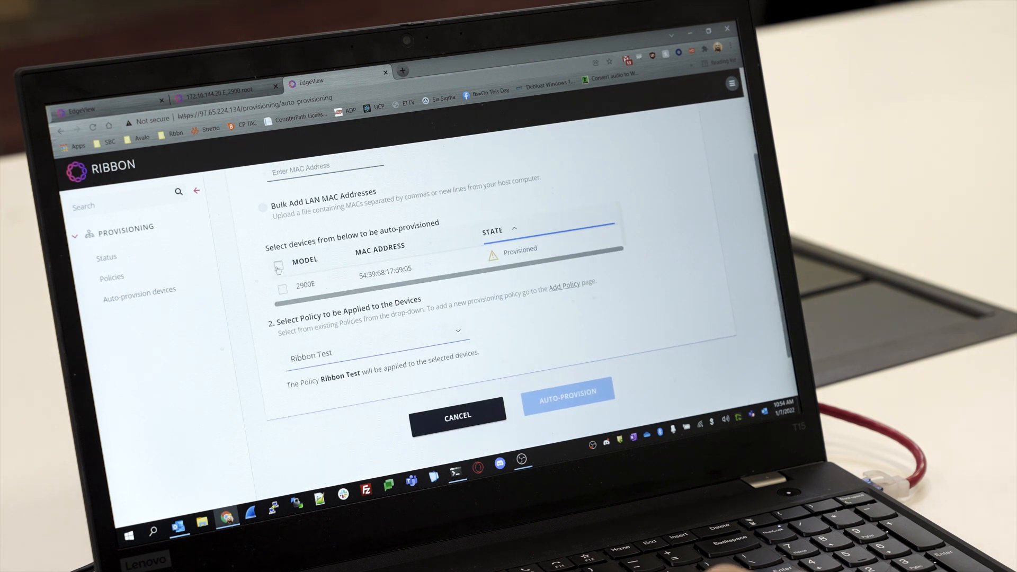
click(278, 266)
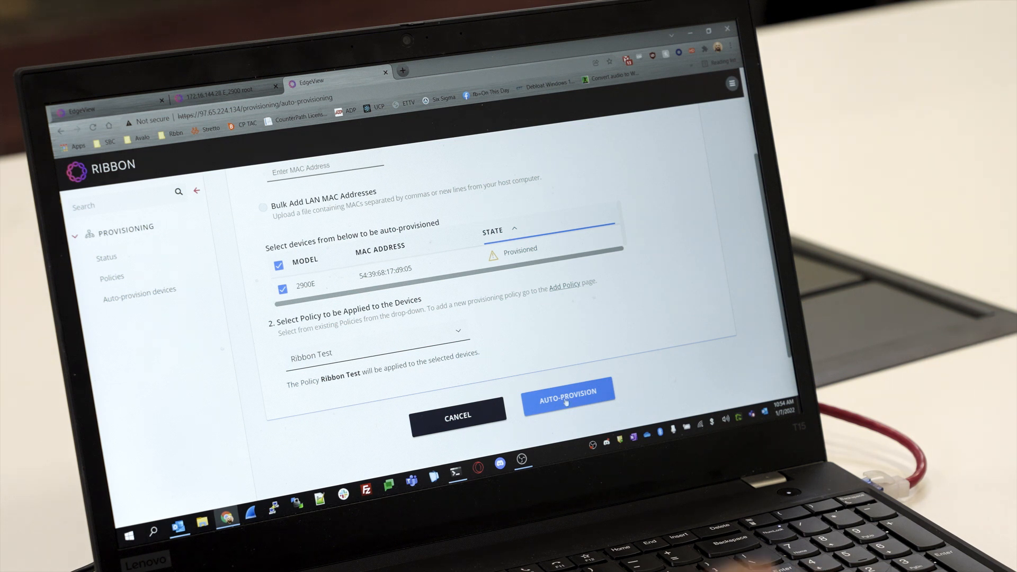
click(567, 395)
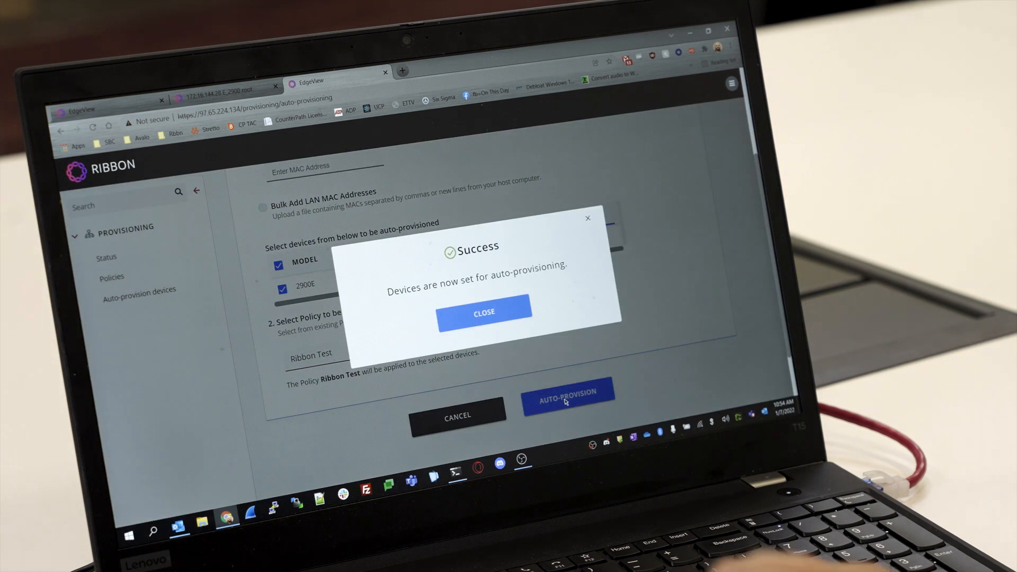
click(483, 312)
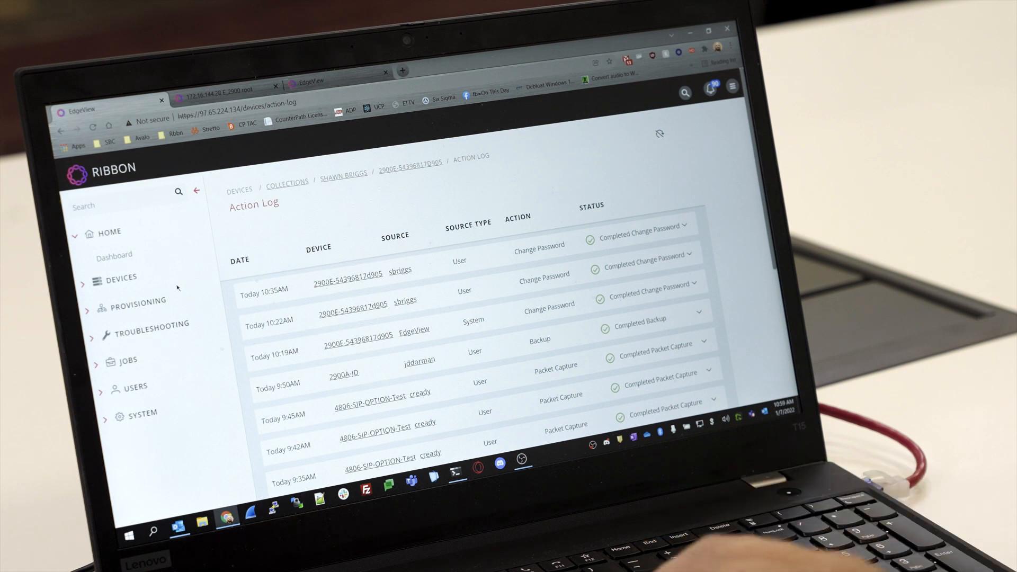
mouse_move(83, 282)
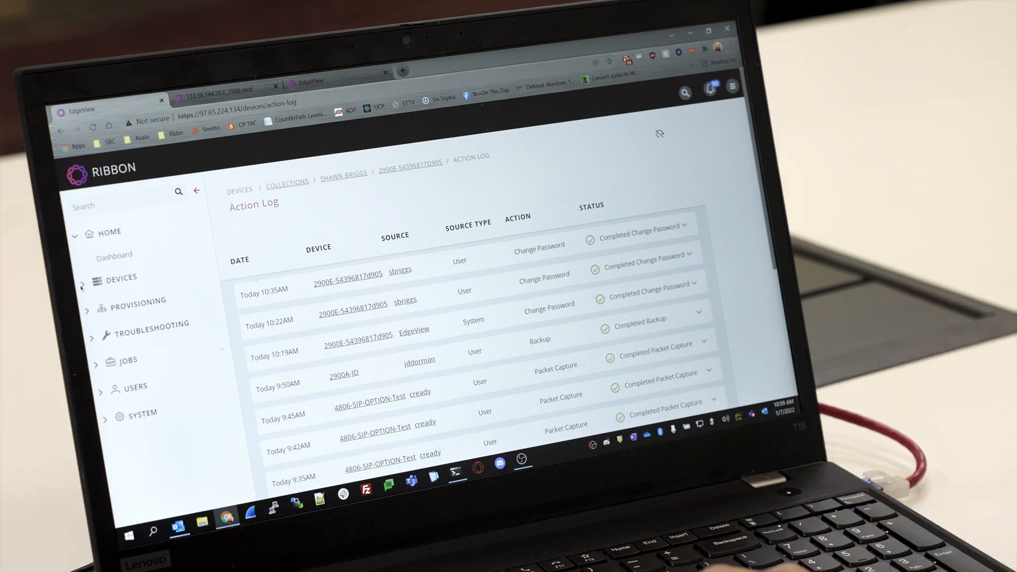
Open the 2900E device overview from Devices > Collections
click(120, 278)
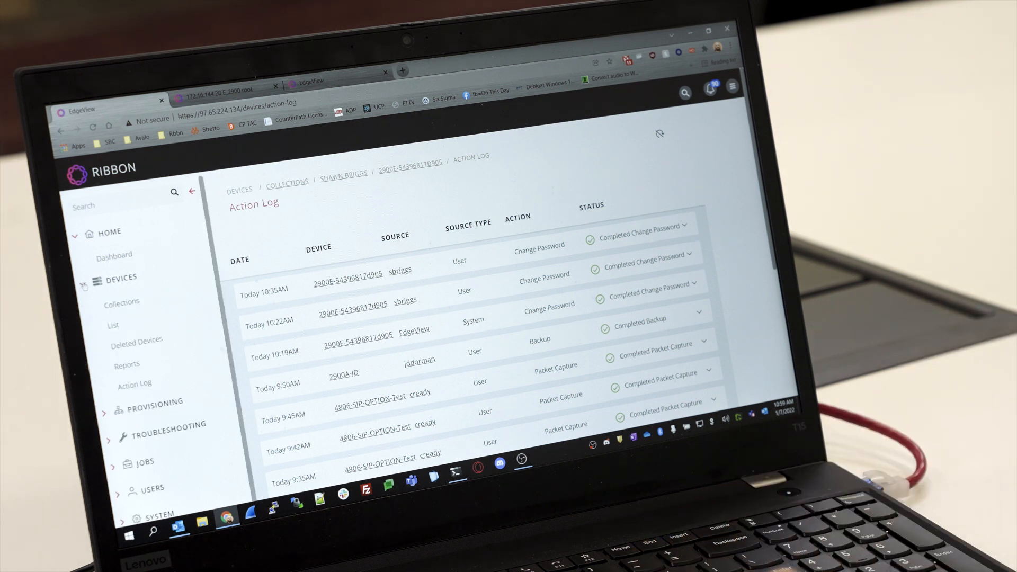
mouse_move(113, 325)
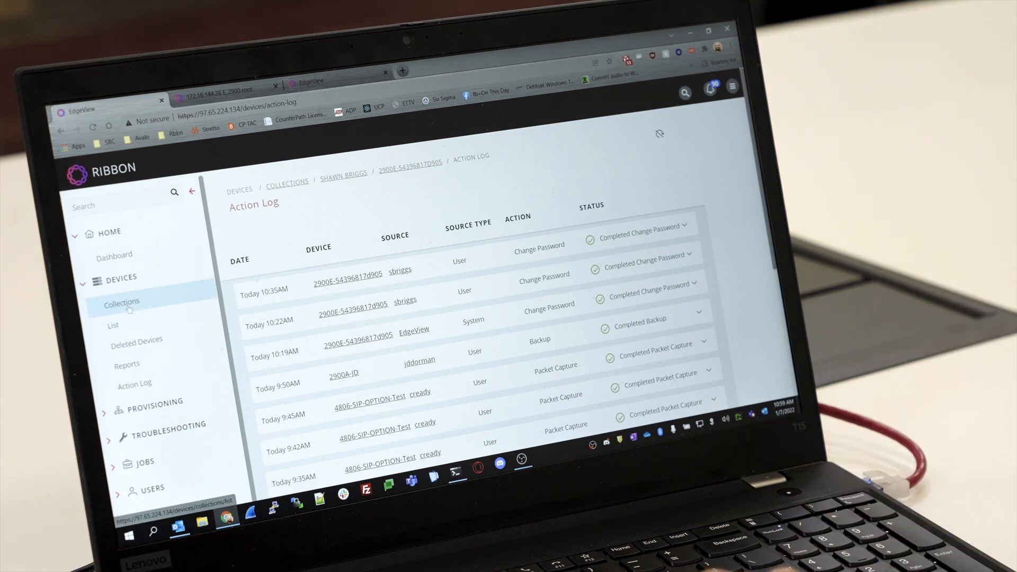
click(120, 301)
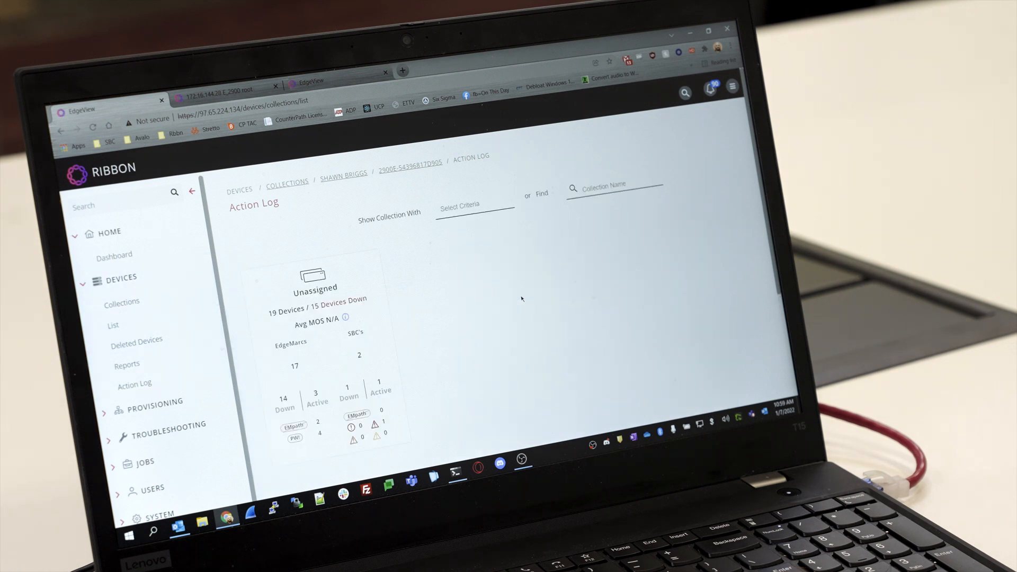
click(408, 162)
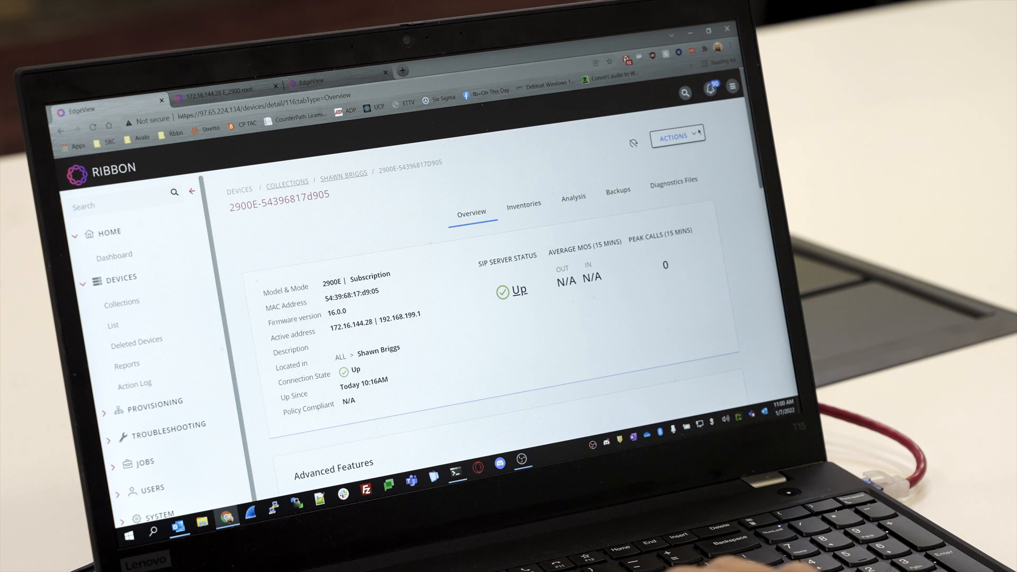
Change the 2900E's passwords via Actions > Change Passwords and confirm
click(673, 136)
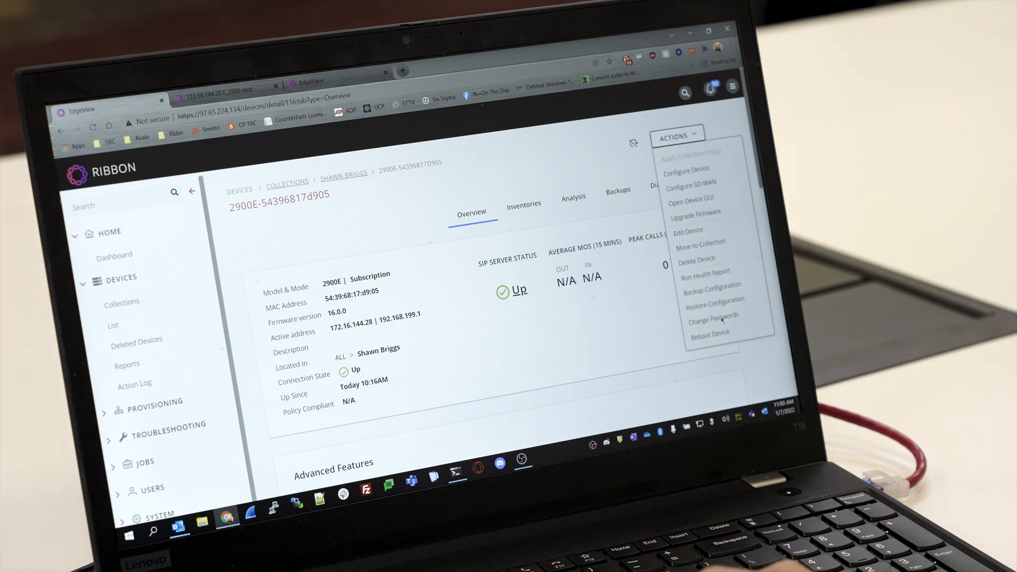
click(713, 316)
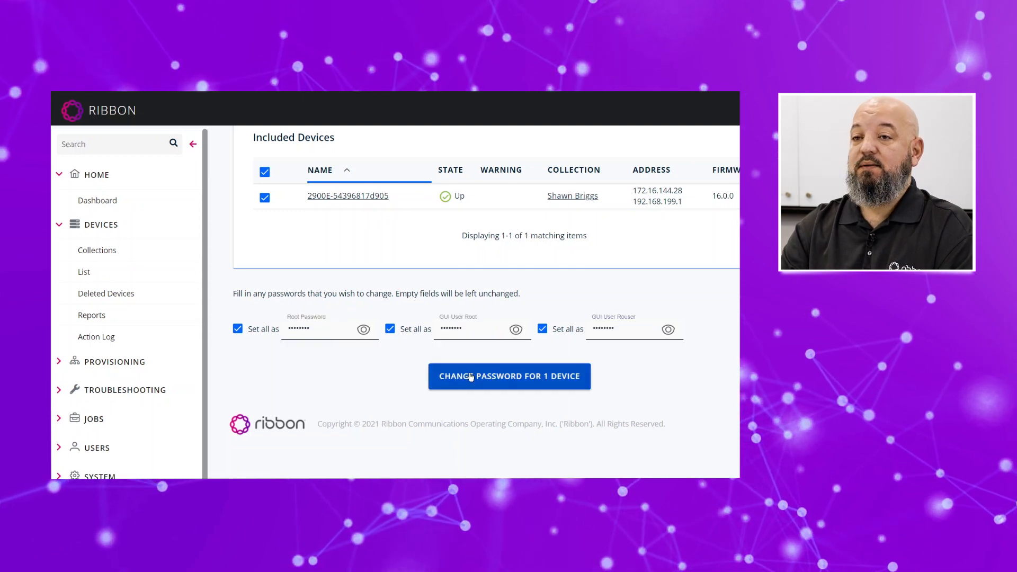
click(509, 376)
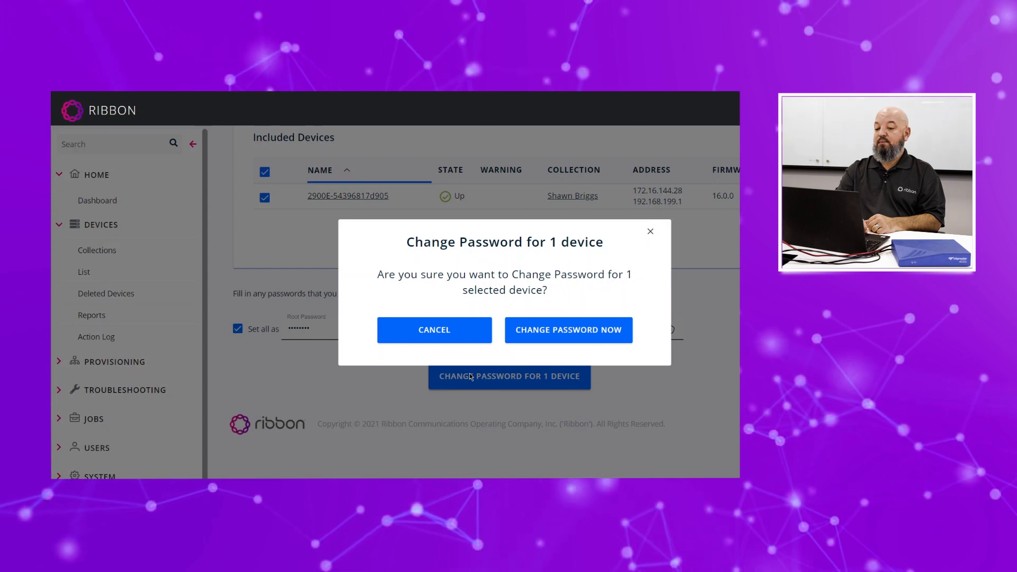
click(568, 330)
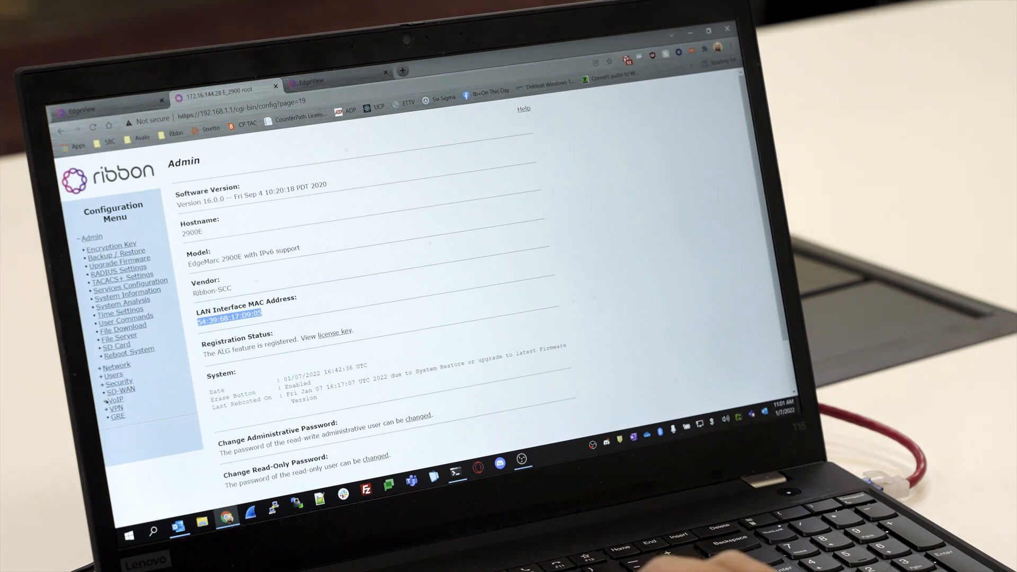
Open VoIP > Survivability and scroll through the SIP Server Reachability Configuration
click(116, 399)
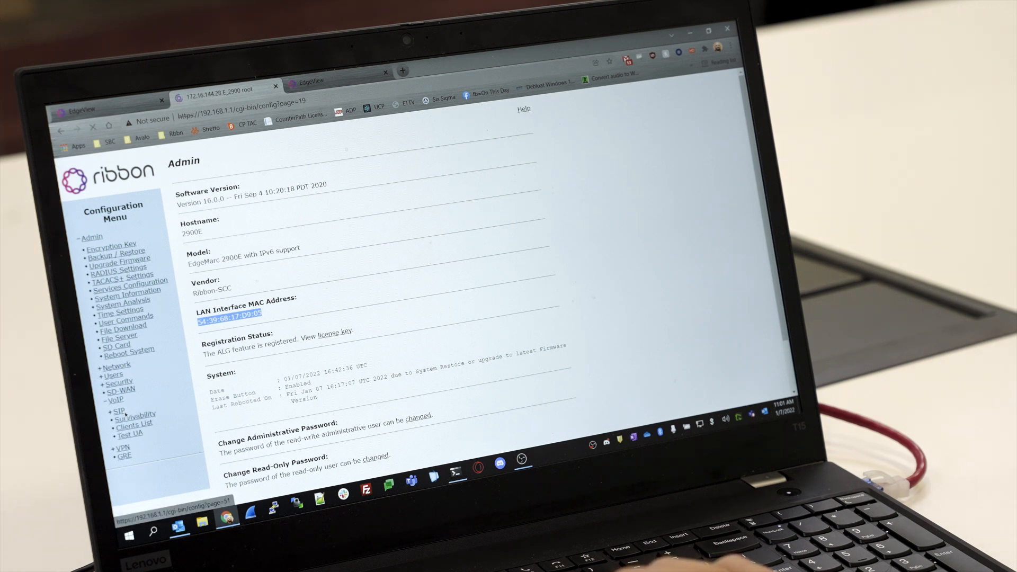
click(135, 415)
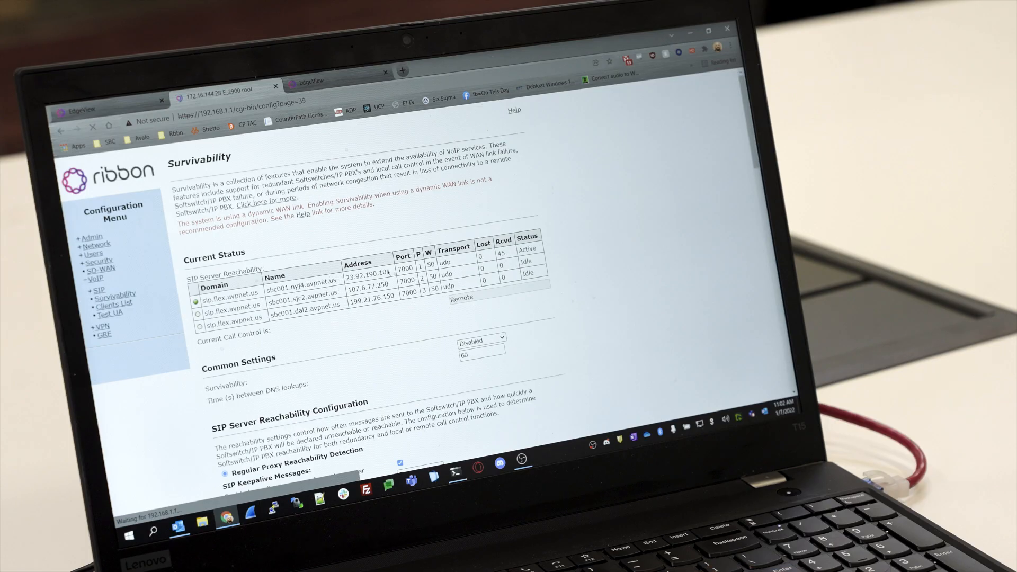
scroll(down, 3)
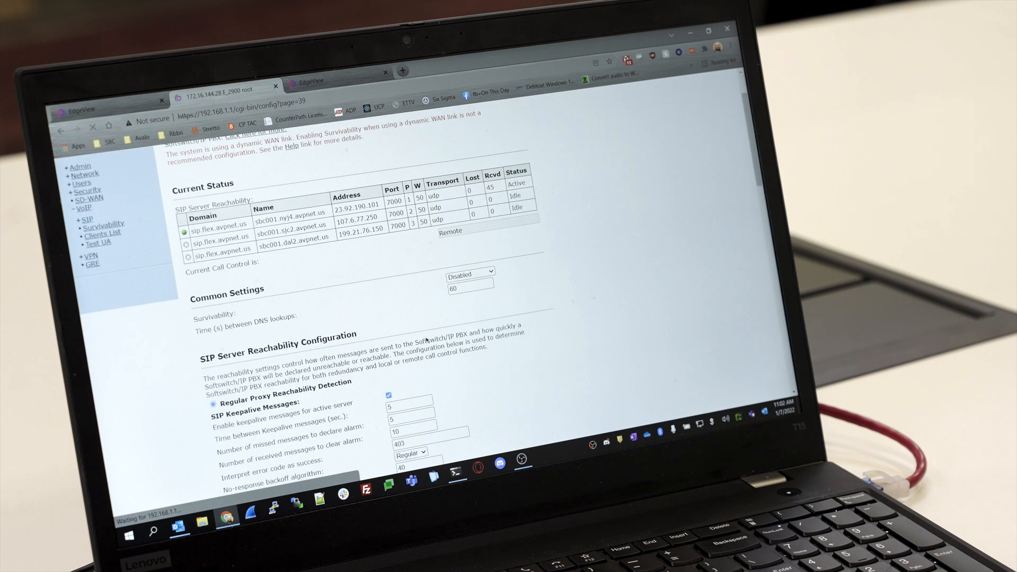
scroll(down, 3)
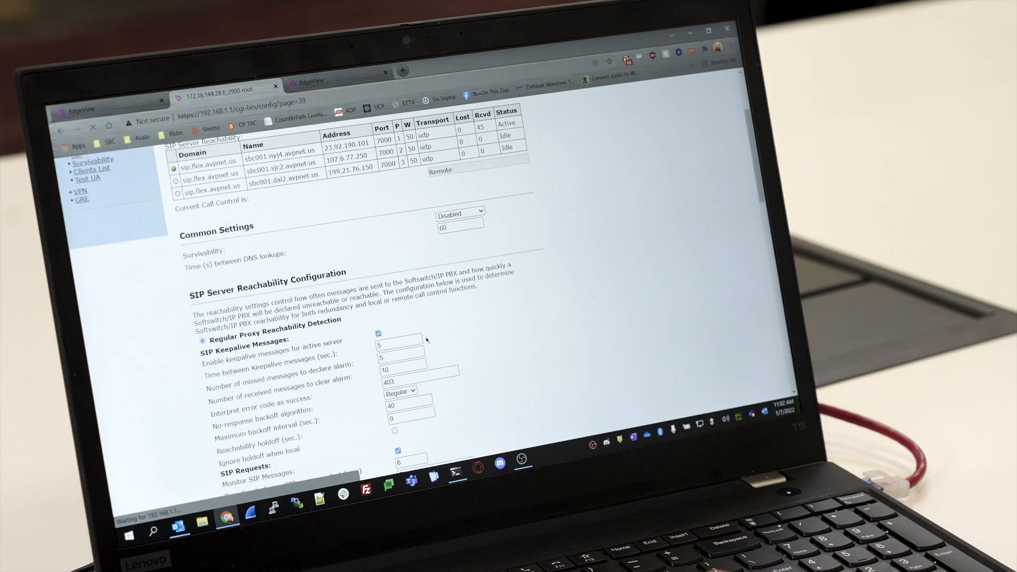